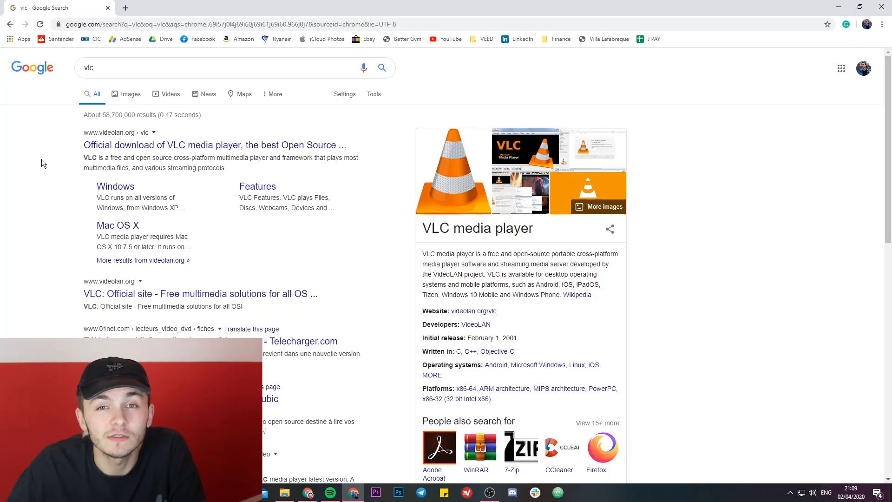
mouse_move(33, 154)
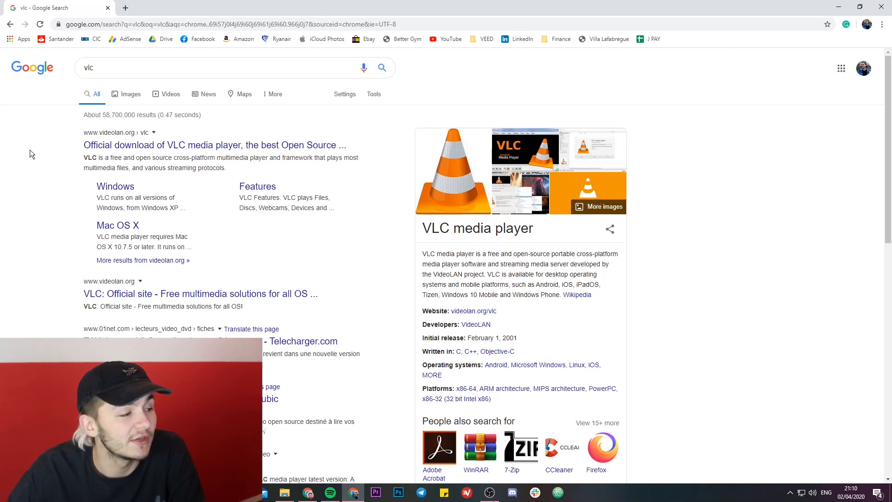
mouse_move(61, 151)
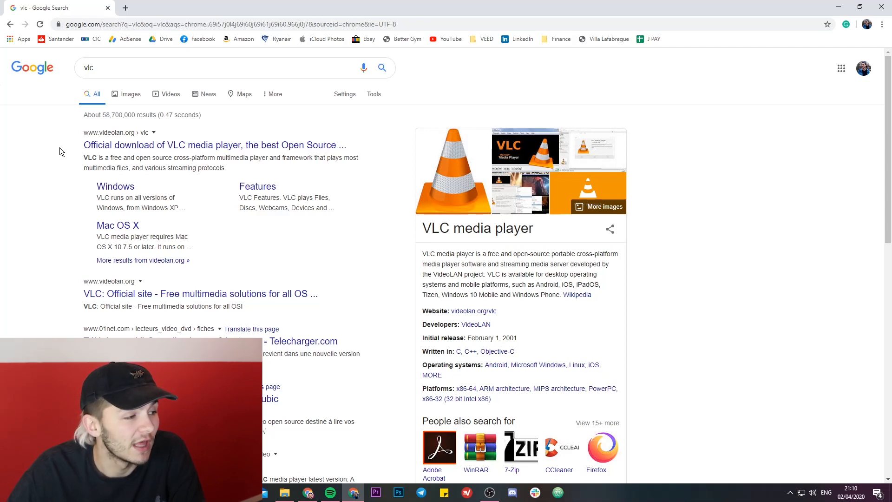
mouse_move(45, 221)
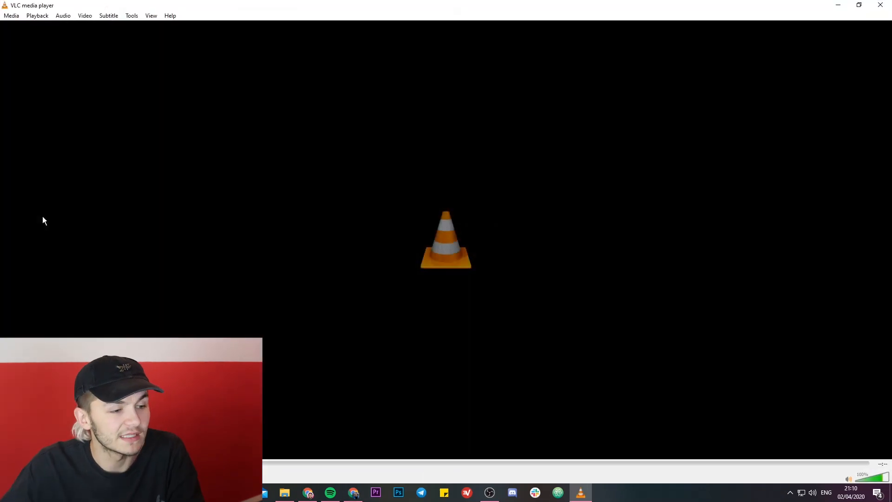
mouse_move(96, 184)
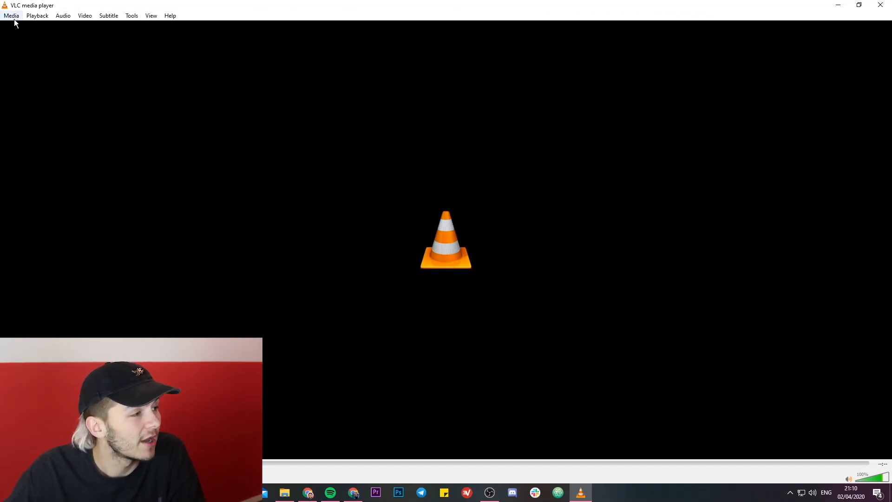
Add Translation Test Video.mp4 as the source in the Convert/Save dialog.
click(10, 15)
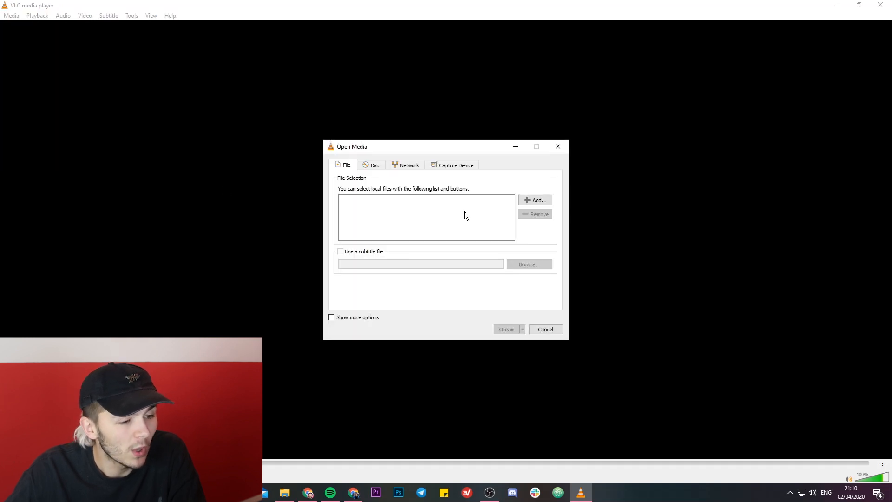
click(537, 199)
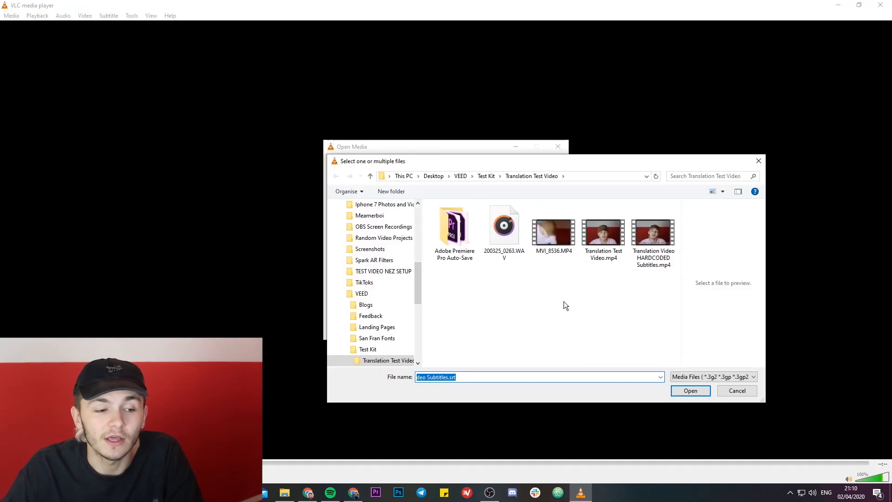
mouse_move(610, 262)
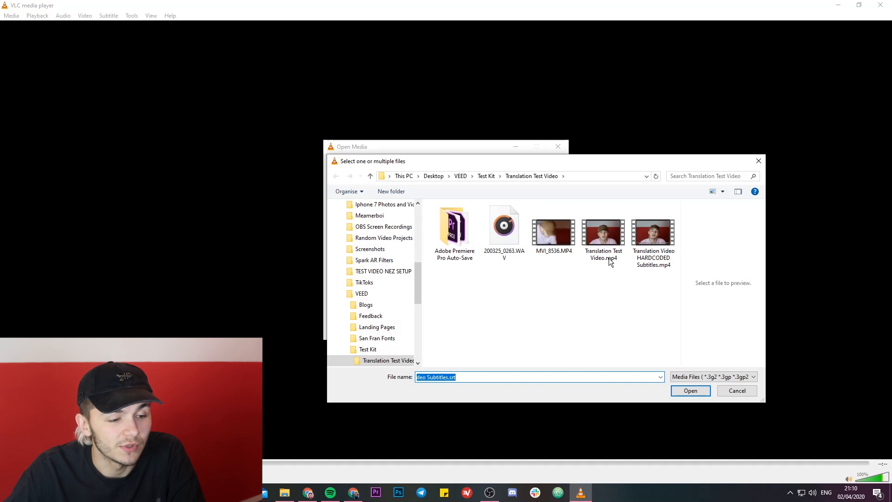
click(690, 390)
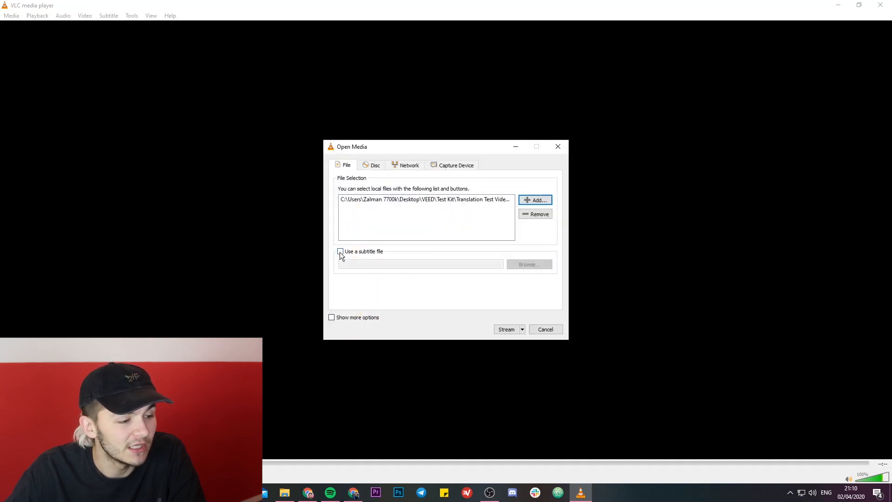
Attach Translation Video Subtitles.srt as the video's subtitle file.
click(340, 251)
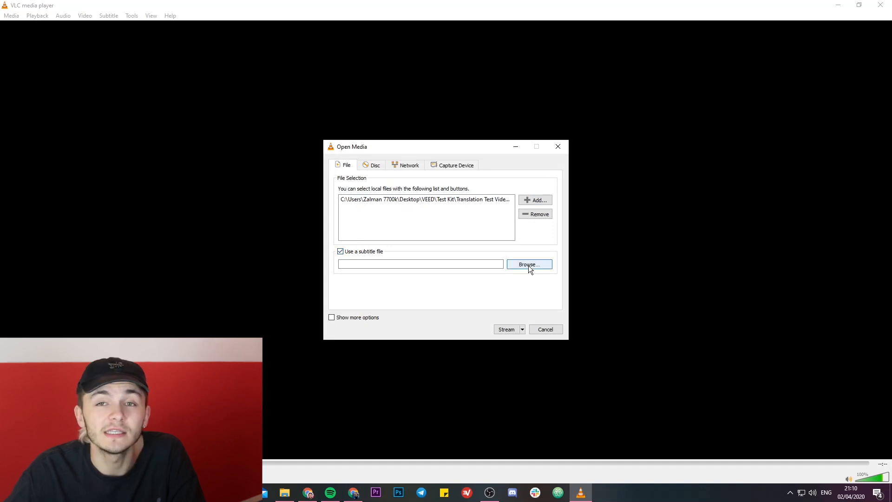
click(528, 264)
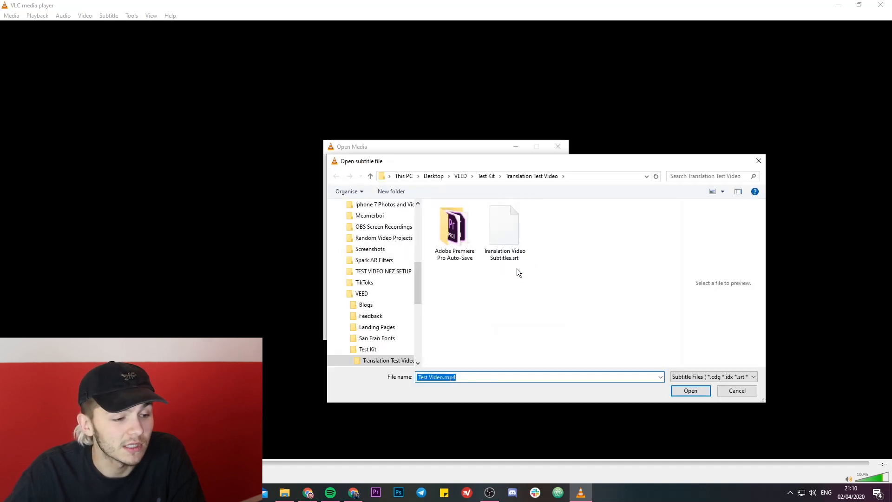
click(502, 227)
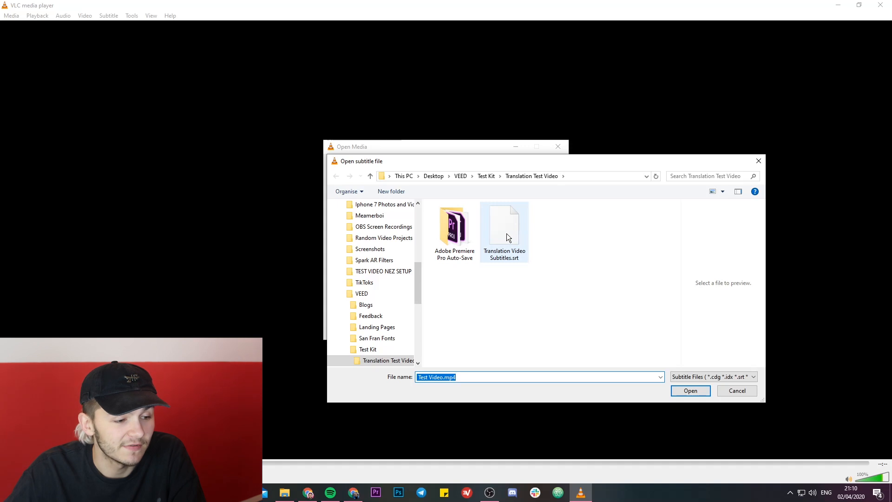
click(504, 225)
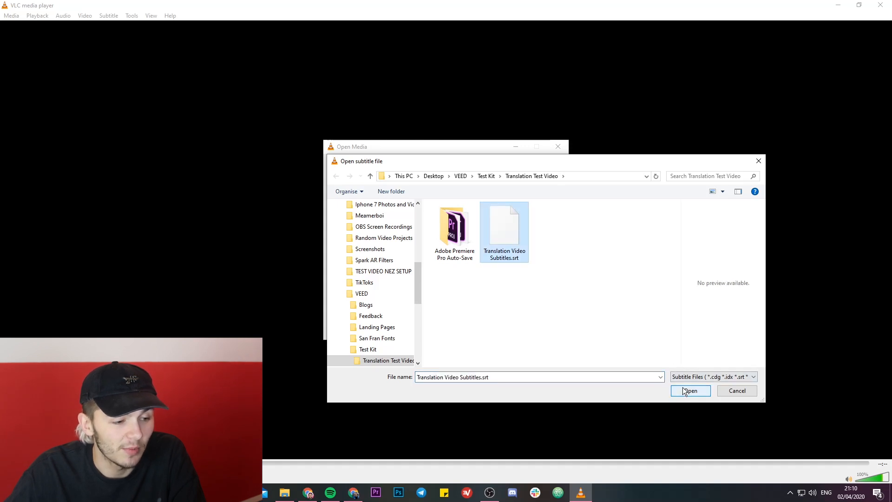
click(689, 391)
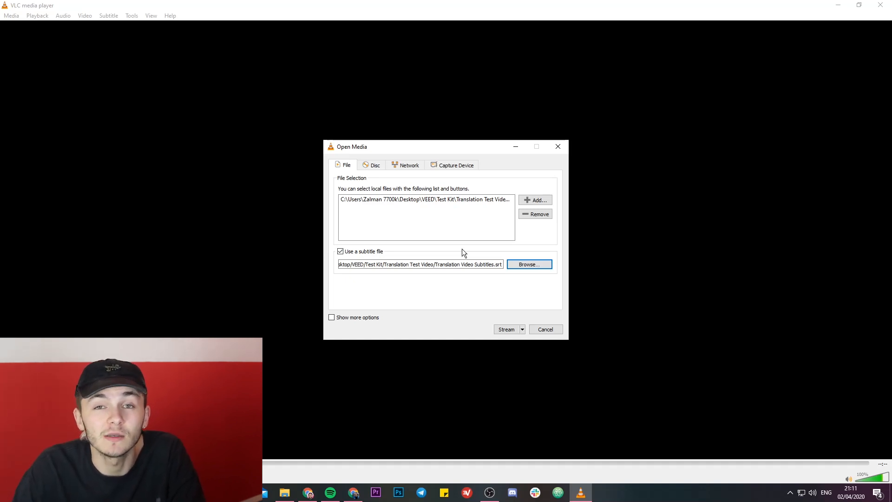
mouse_move(455, 207)
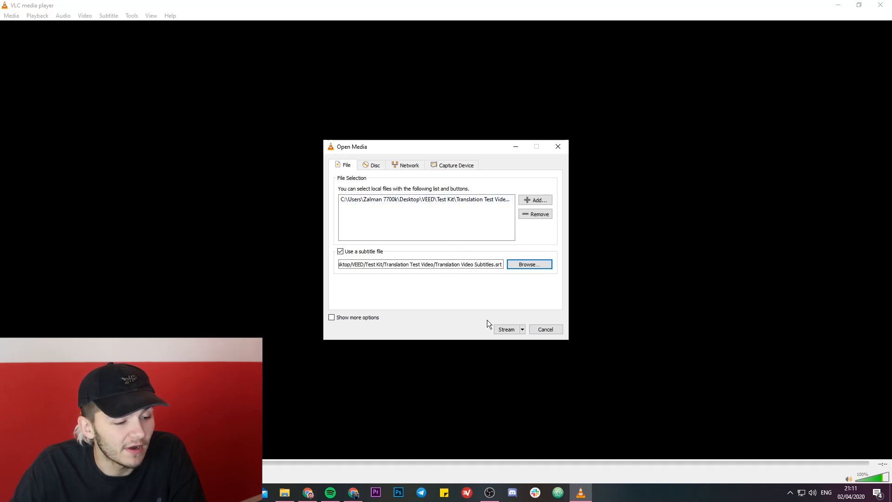
Add a File destination saving as HARCODED SUBTITLES FINAL.mp4 in the Translation Test Video folder.
click(506, 328)
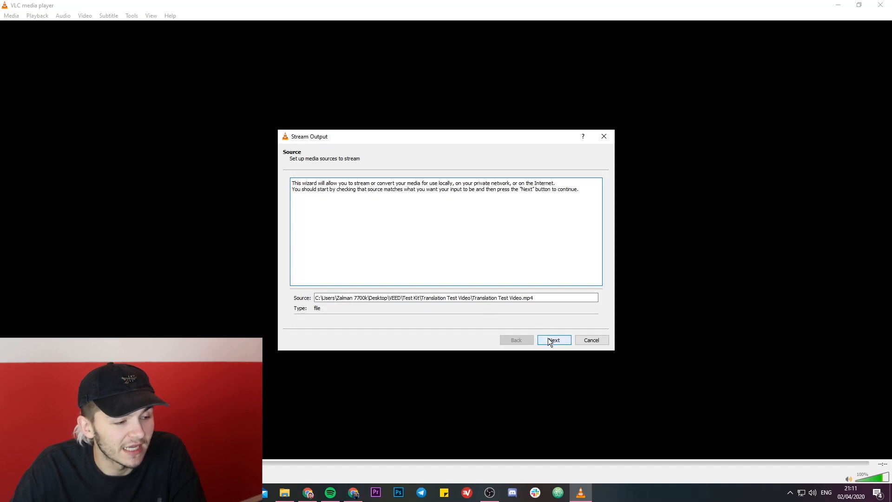
click(552, 340)
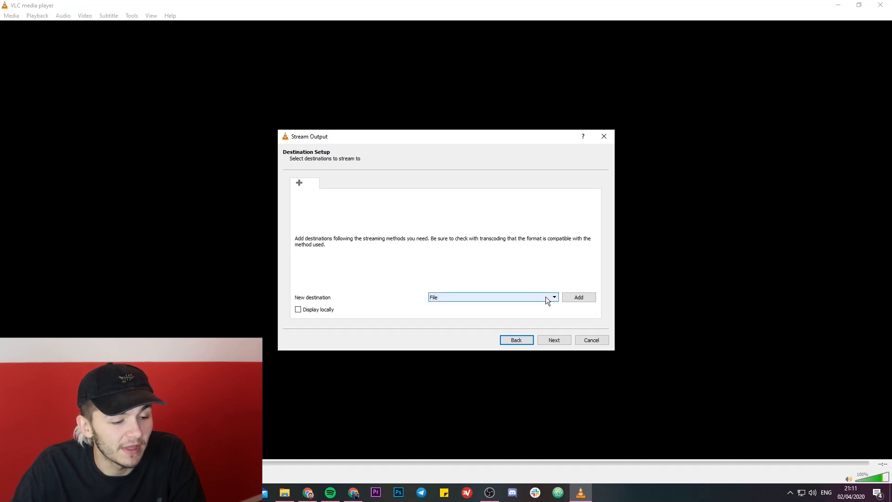
click(578, 297)
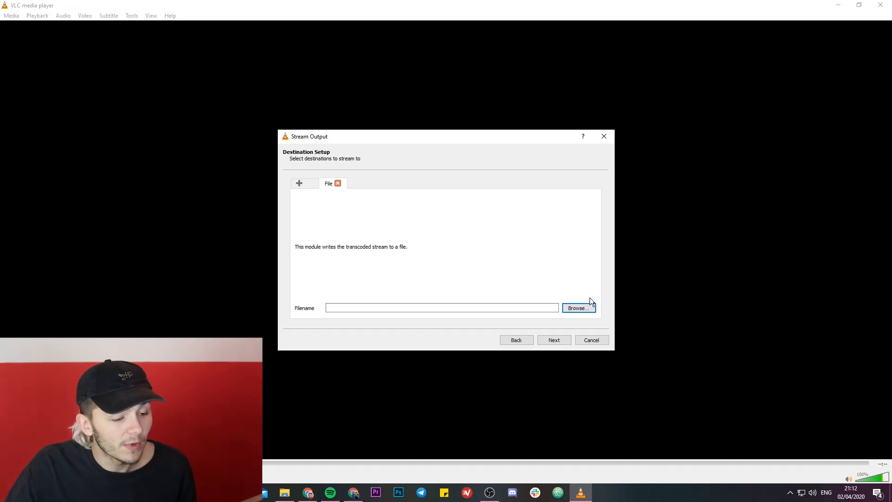
click(577, 308)
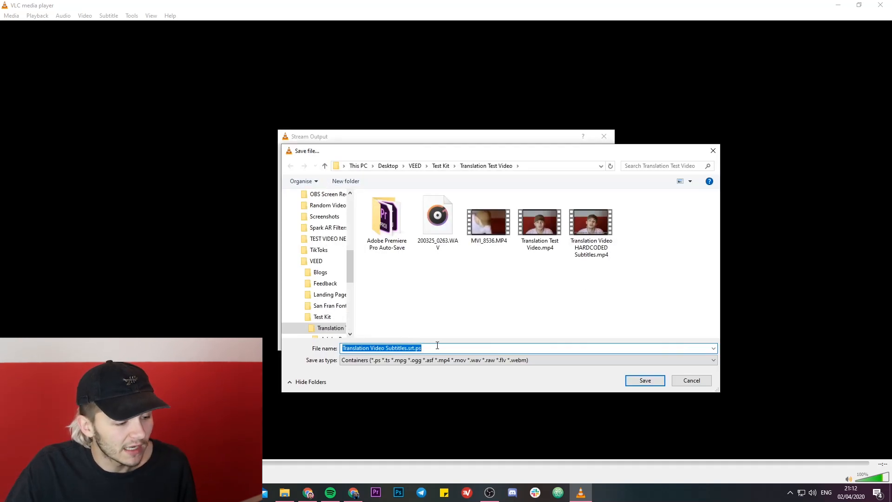
text(HARCODED SUBTITLES FINAL)
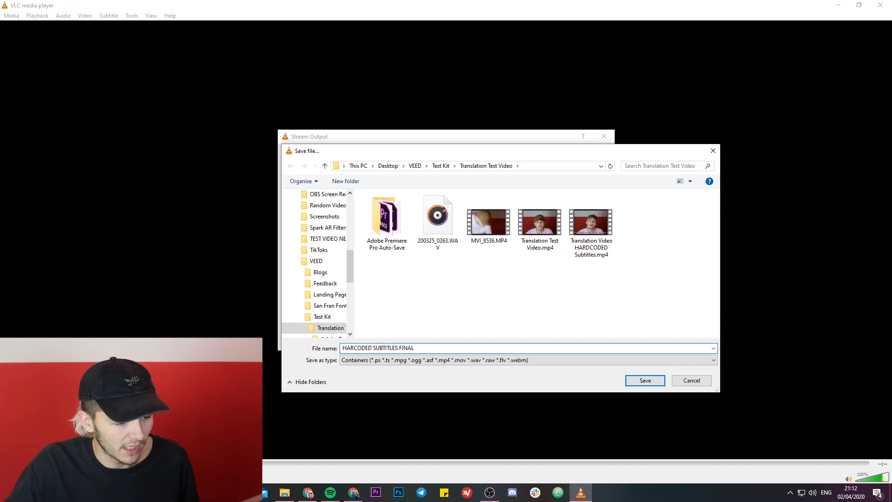
text(.mp4)
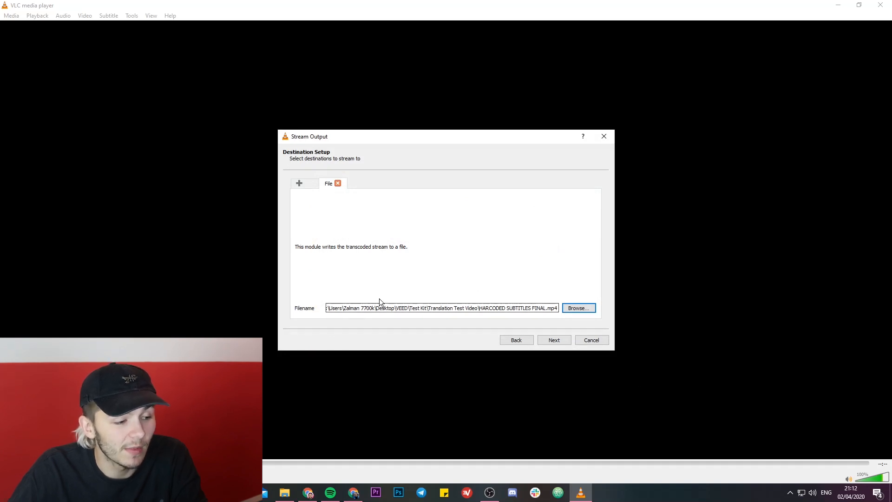
Review the H.264 + MP3 (MP4) profile's subtitle and container settings, then start the stream export.
click(553, 339)
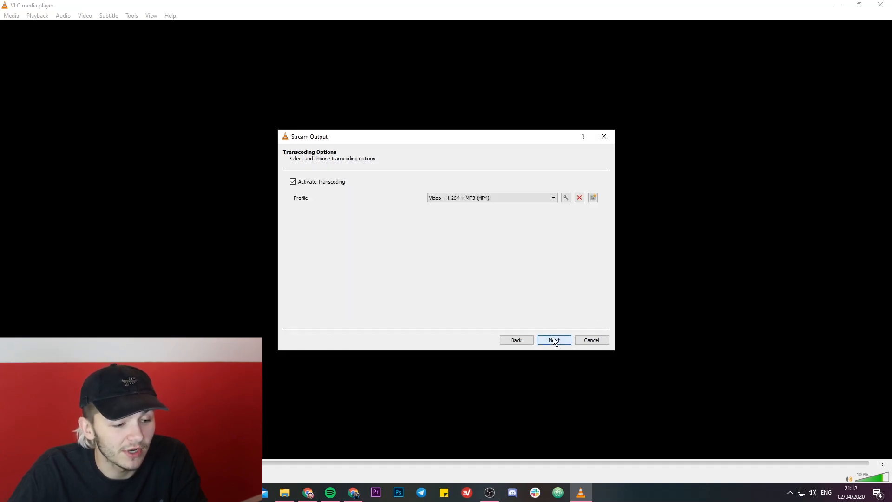
mouse_move(424, 246)
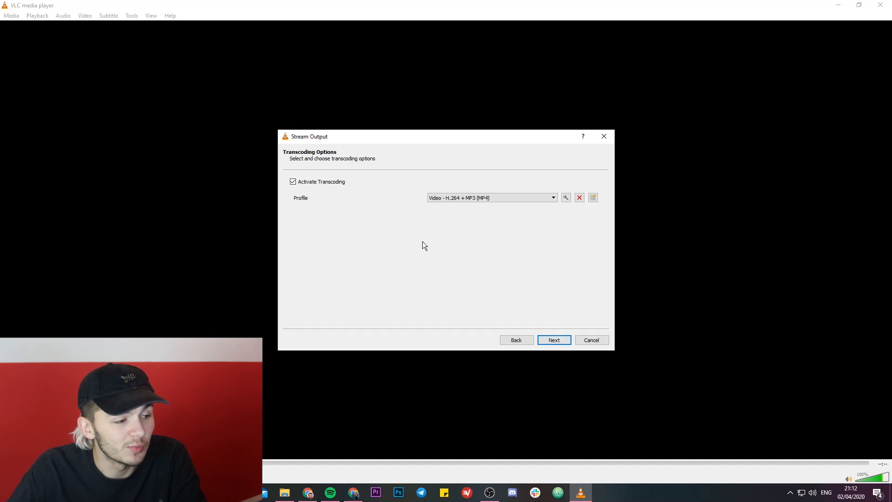
mouse_move(347, 198)
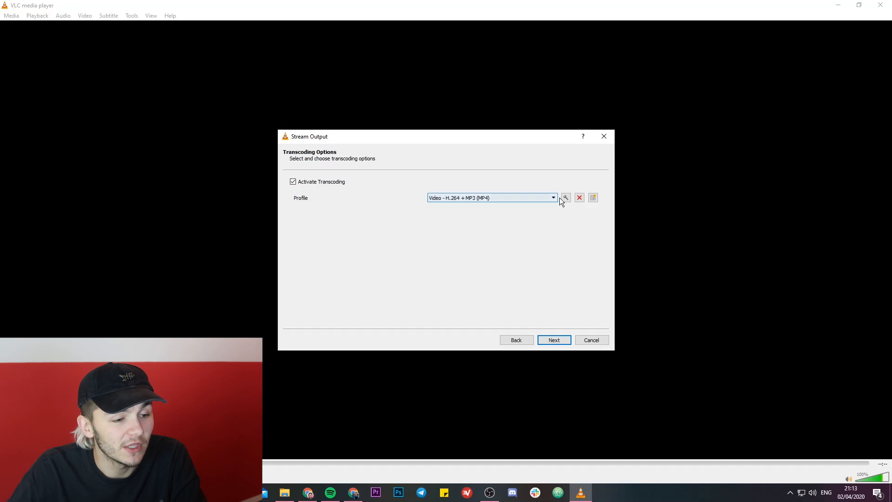
click(565, 198)
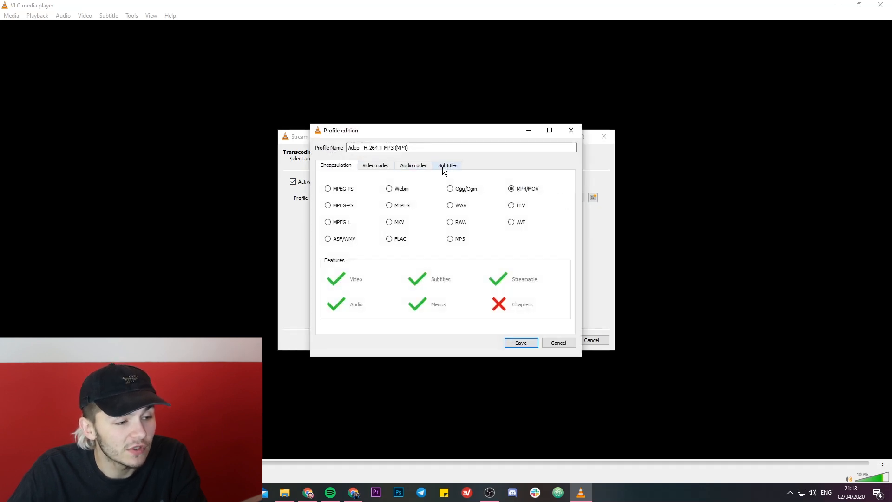
click(448, 165)
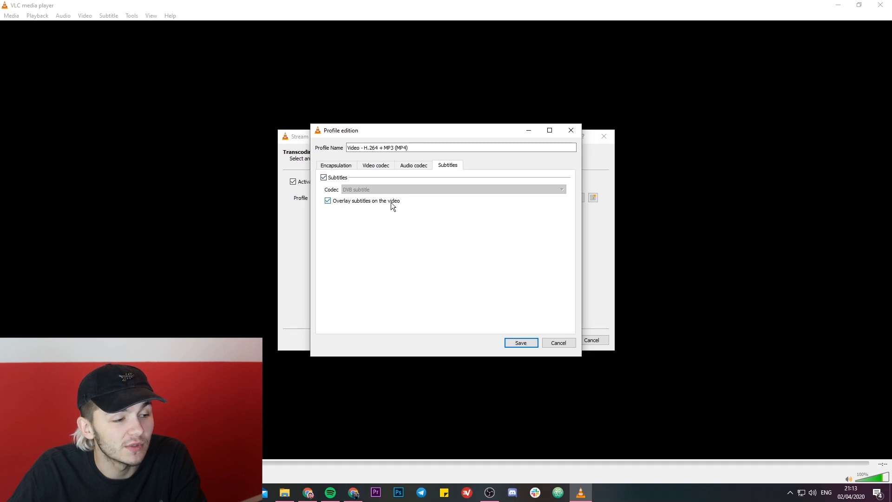
click(335, 164)
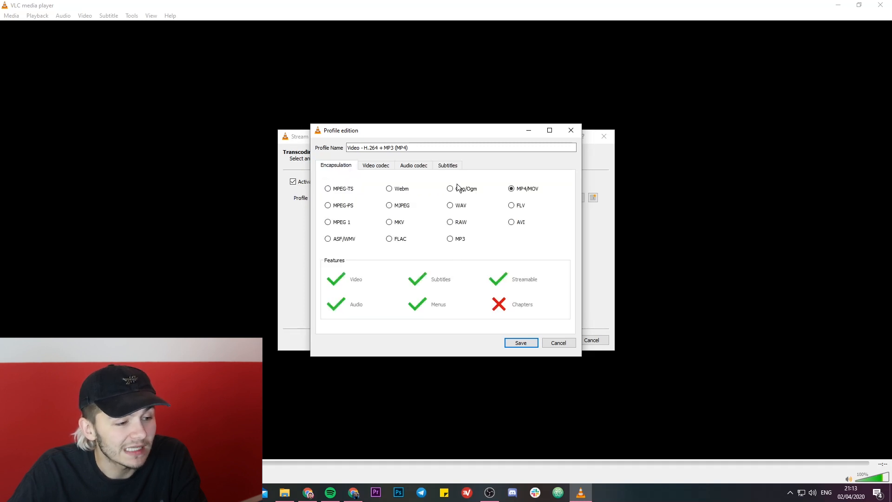
click(510, 189)
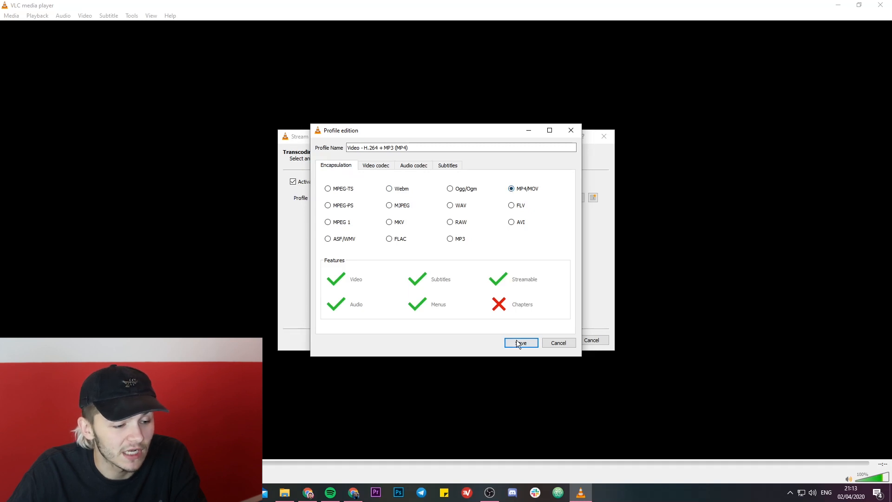
click(520, 342)
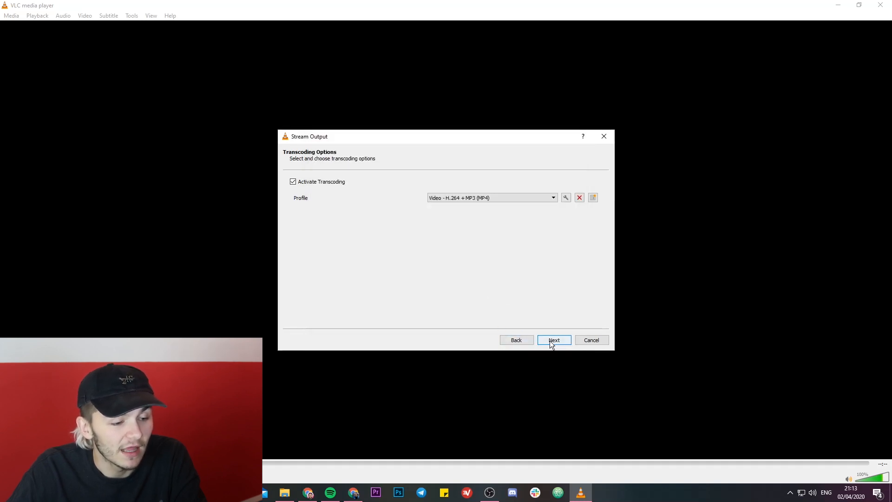
click(553, 340)
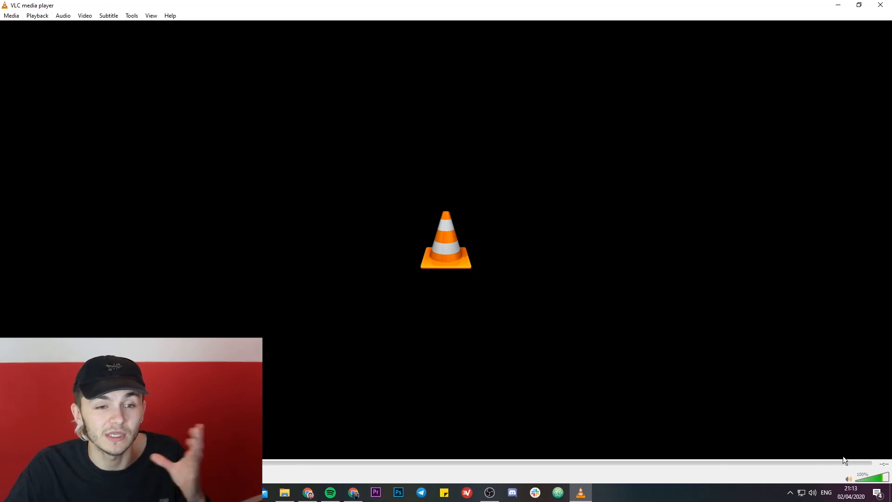
mouse_move(736, 241)
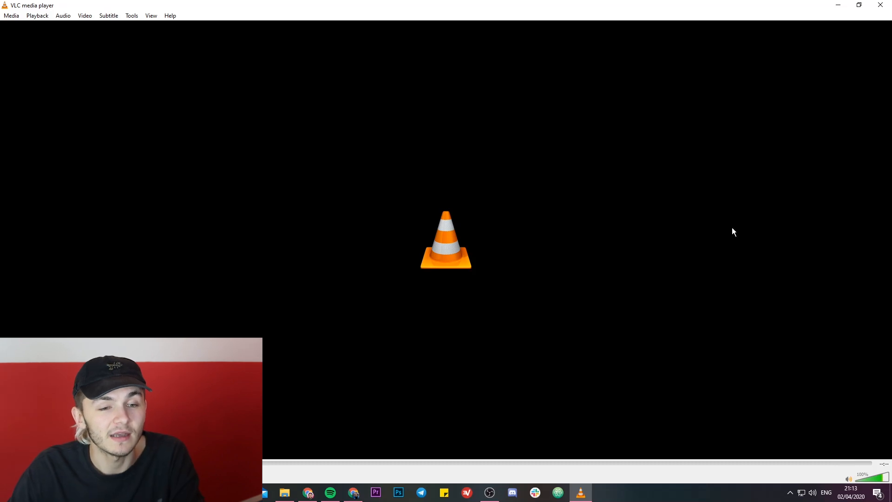
mouse_move(621, 117)
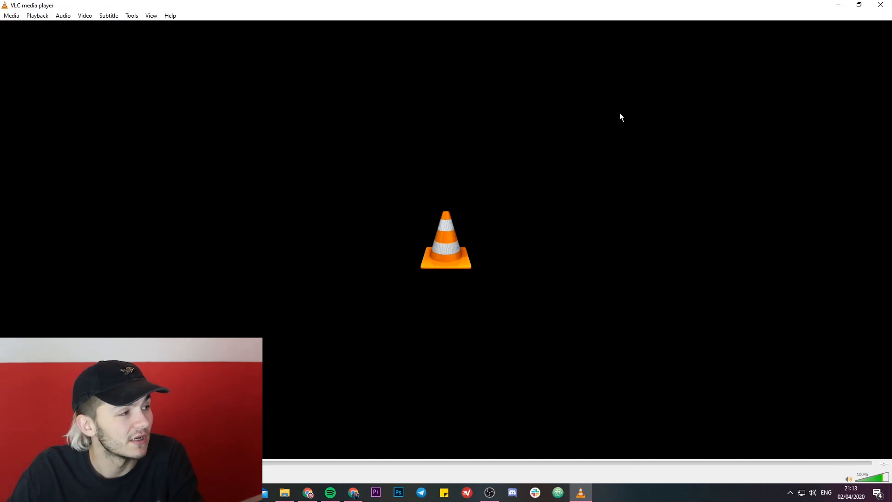
mouse_move(621, 61)
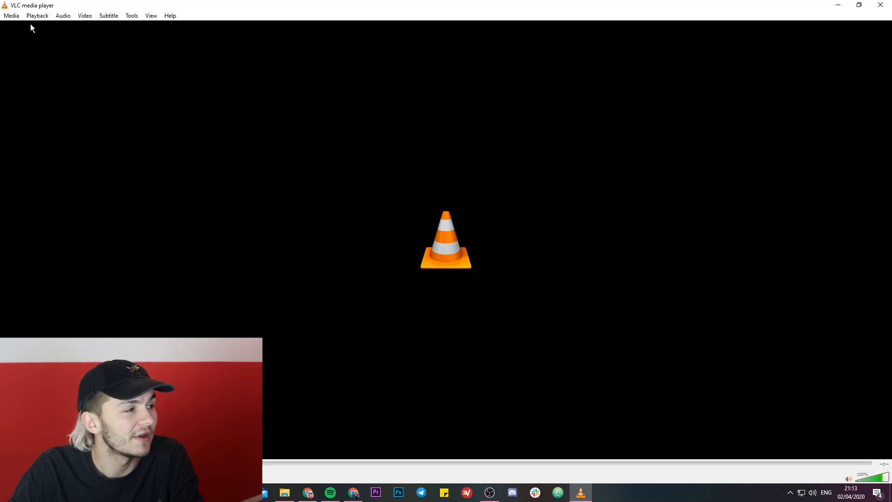
click(10, 16)
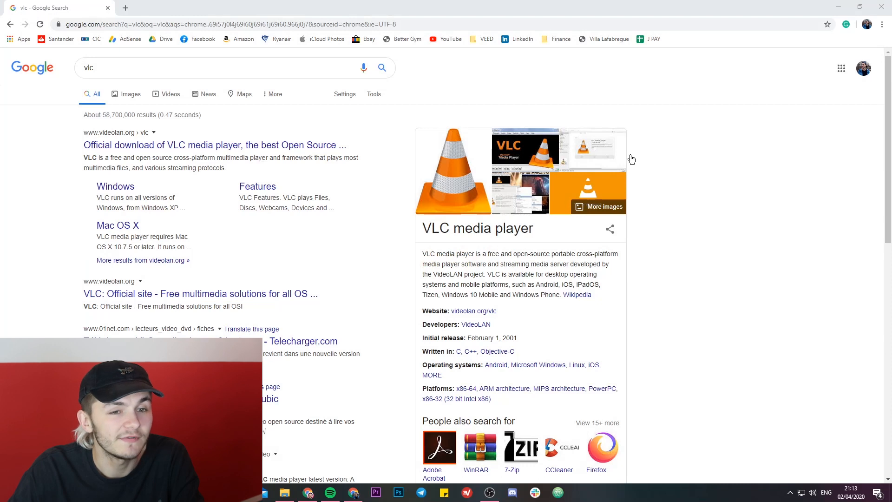
mouse_move(743, 169)
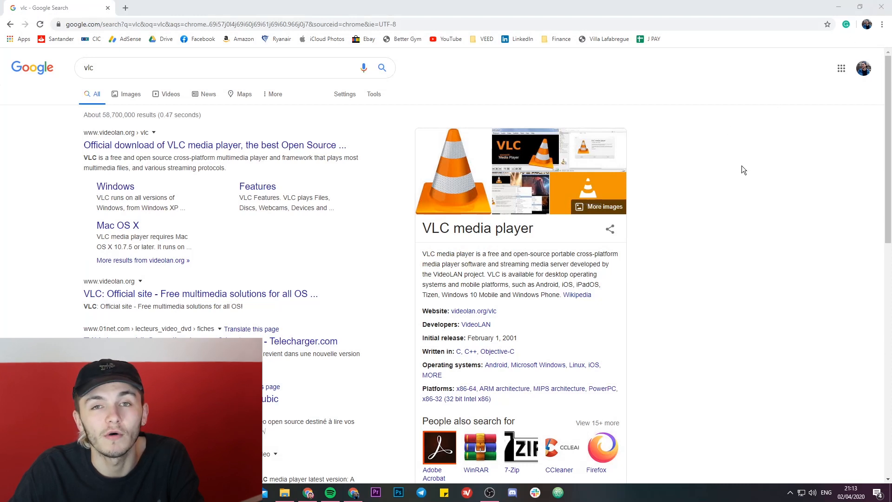
mouse_move(701, 258)
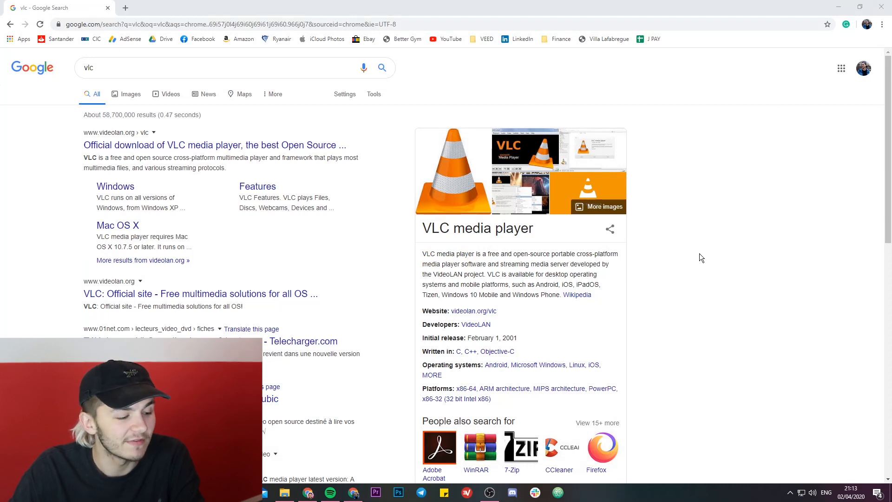
Open File Explorer from the taskbar to view the Translation Test Video folder.
click(285, 493)
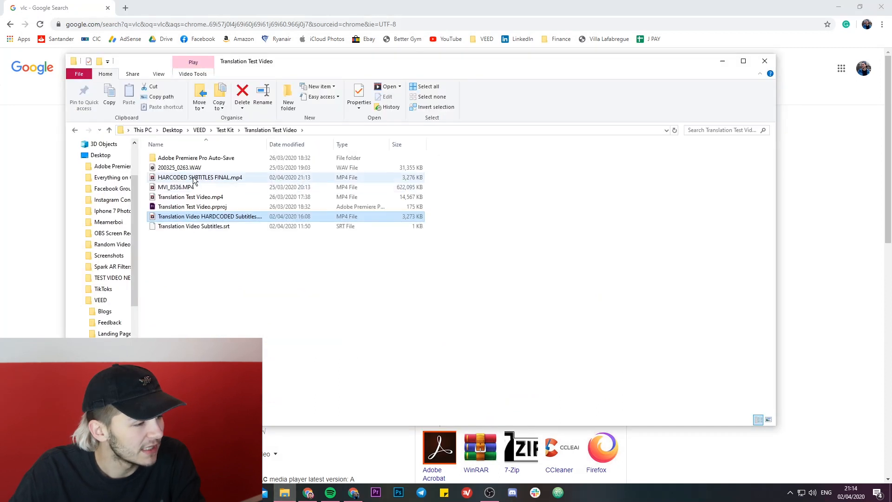
Select and open HARCODED SUBTITLES FINAL.mp4 to play it.
click(200, 177)
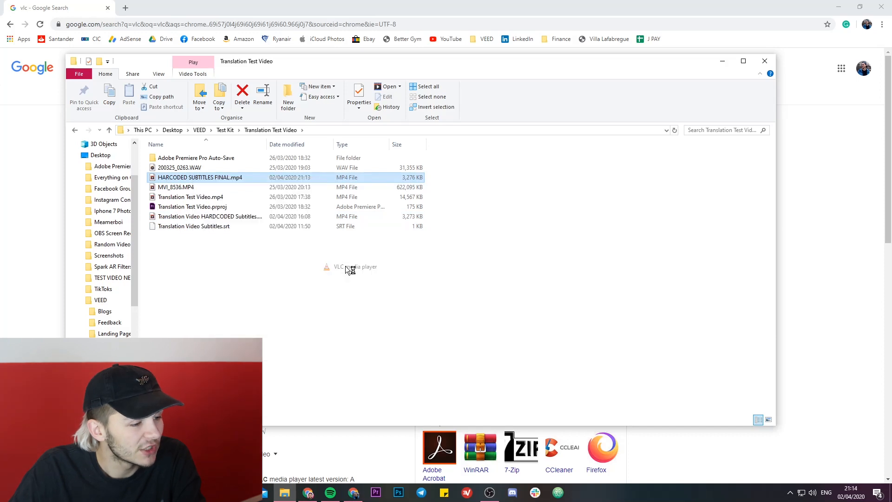
double_click(200, 177)
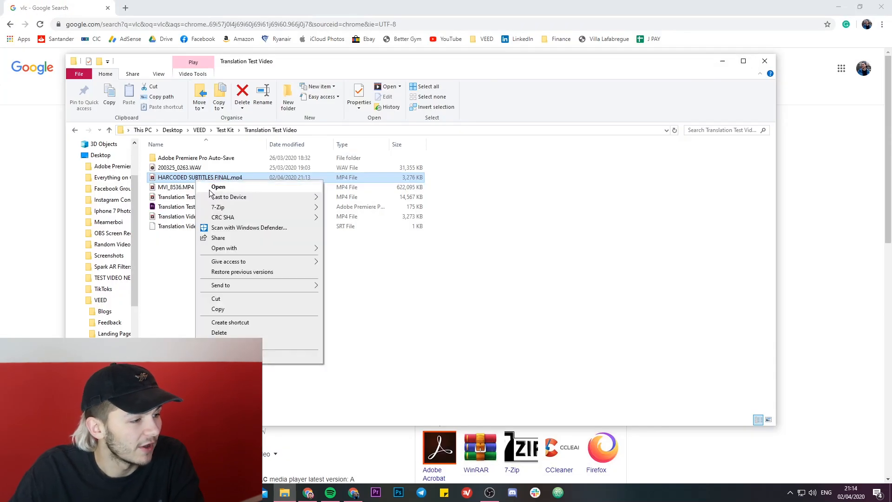
click(217, 187)
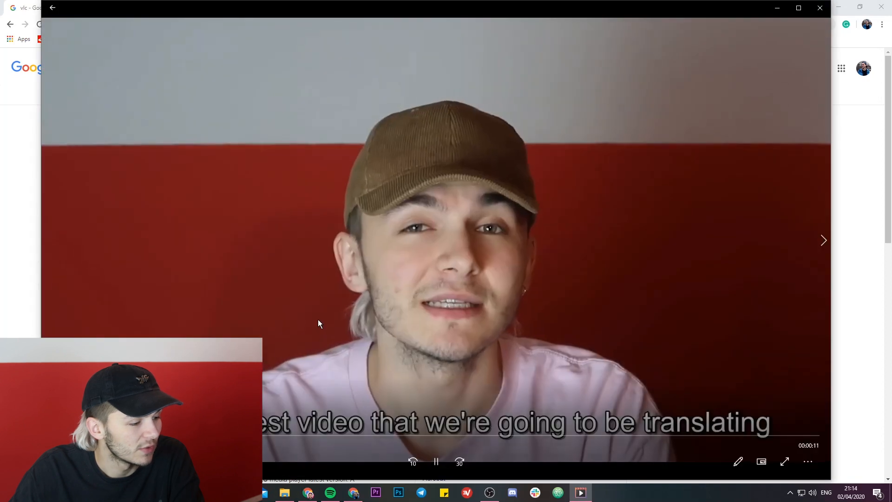
Check the burned-in subtitles in Movies & TV, then close the player.
click(436, 462)
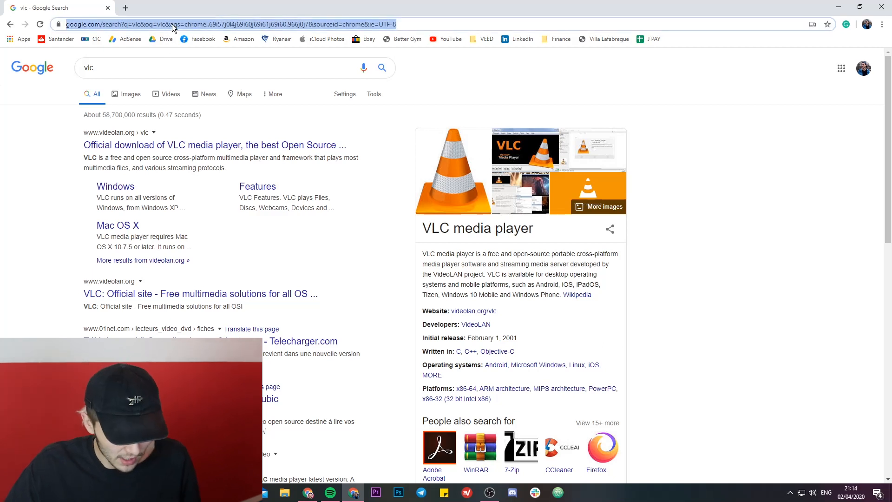
Go to veed.io in the Chrome address bar.
text(veed.io/edit/9c6f9840-baa0-4cbd-9a4c-d624234d29c5)
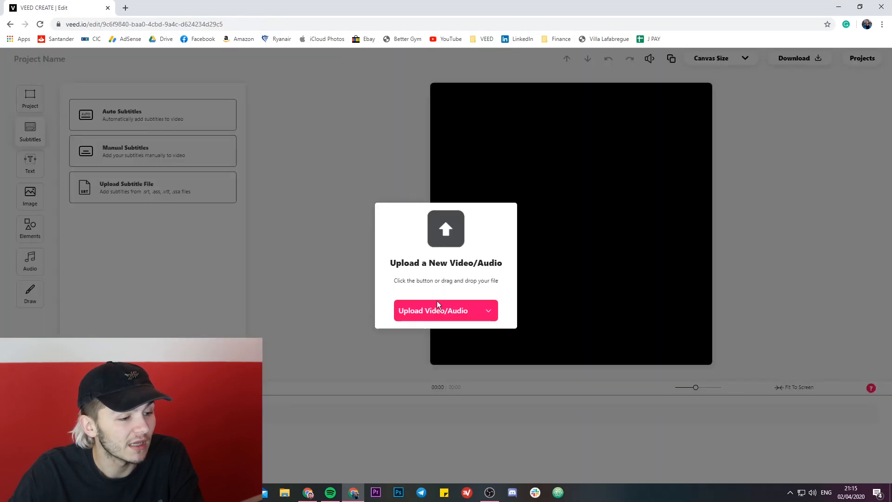
Upload the test video from the computer into the VEED editor.
click(432, 310)
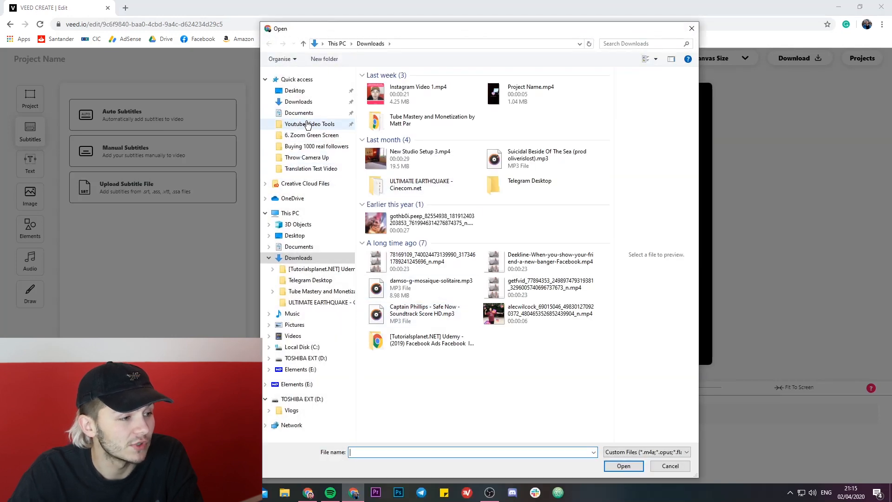
click(670, 466)
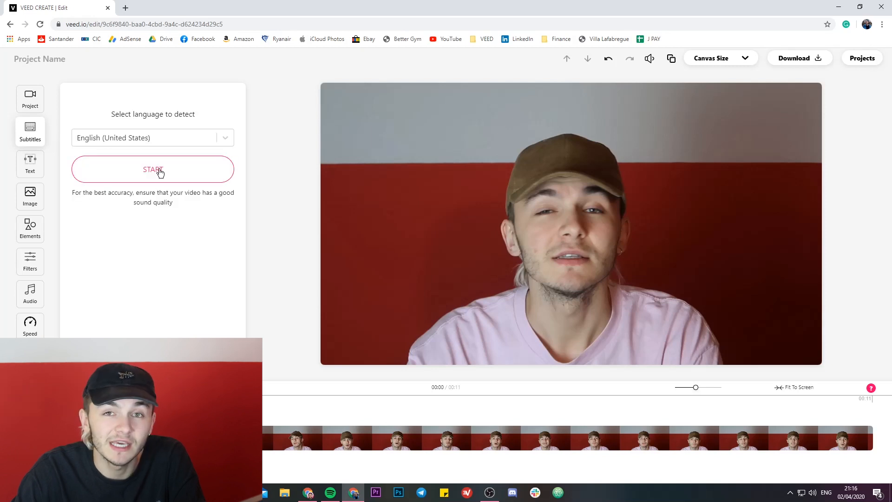
Auto-generate English (United States) subtitles and preview the first caption line.
click(152, 169)
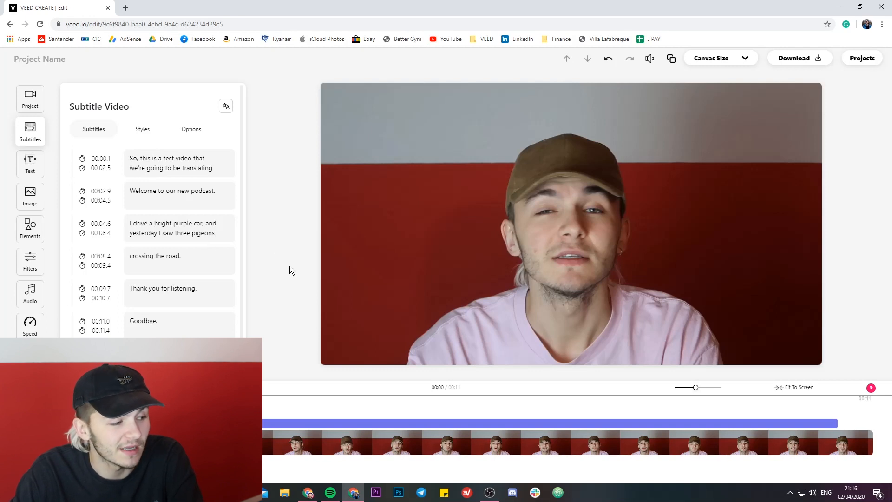
click(165, 158)
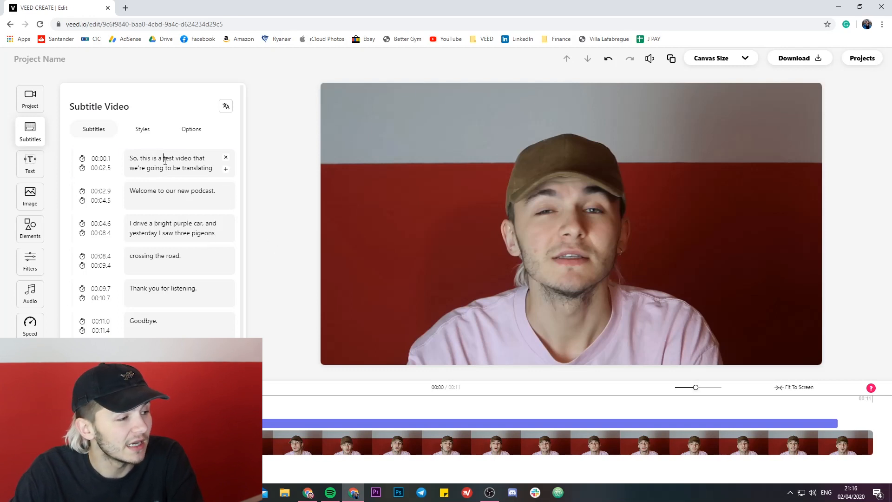
click(170, 162)
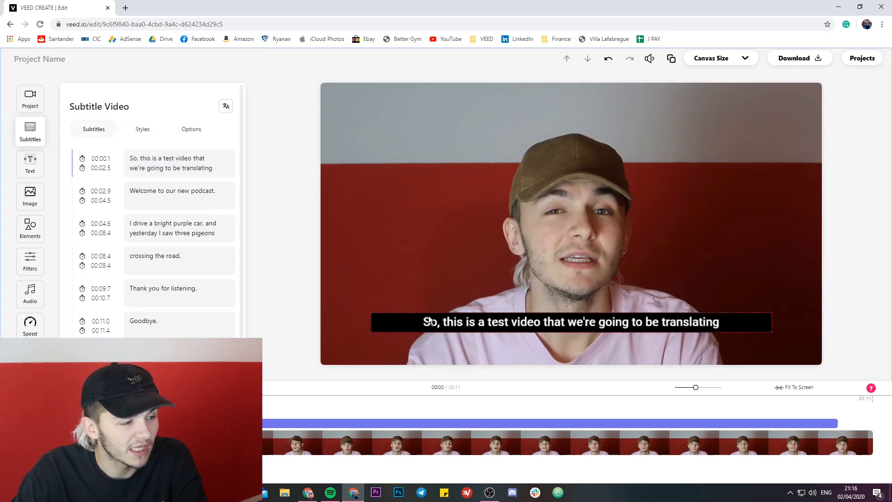
Set the caption font size to 30 in the Styles options.
click(142, 129)
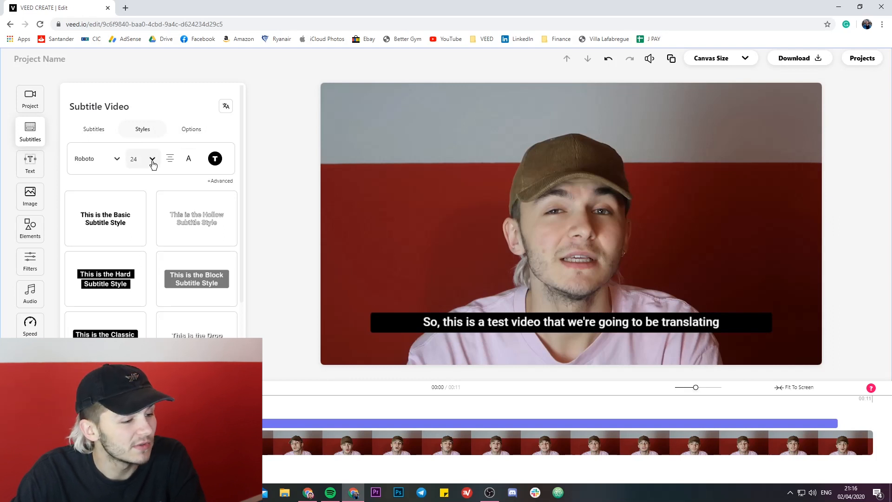
click(152, 158)
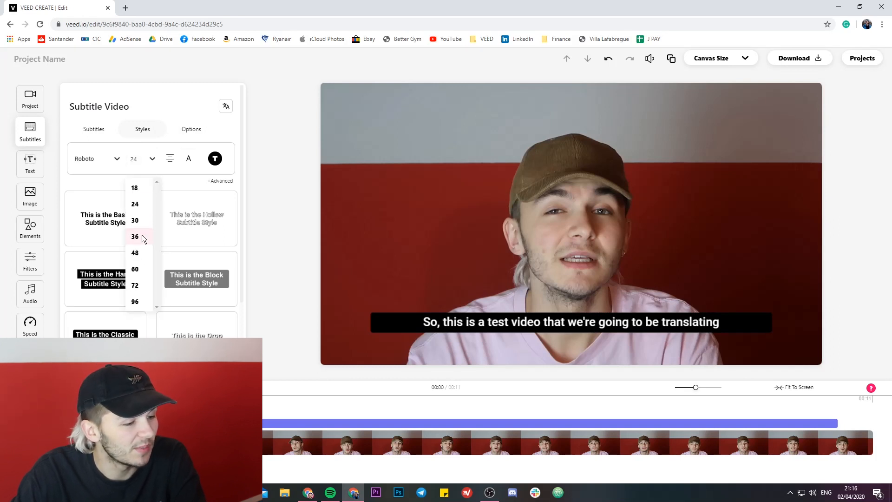
click(135, 236)
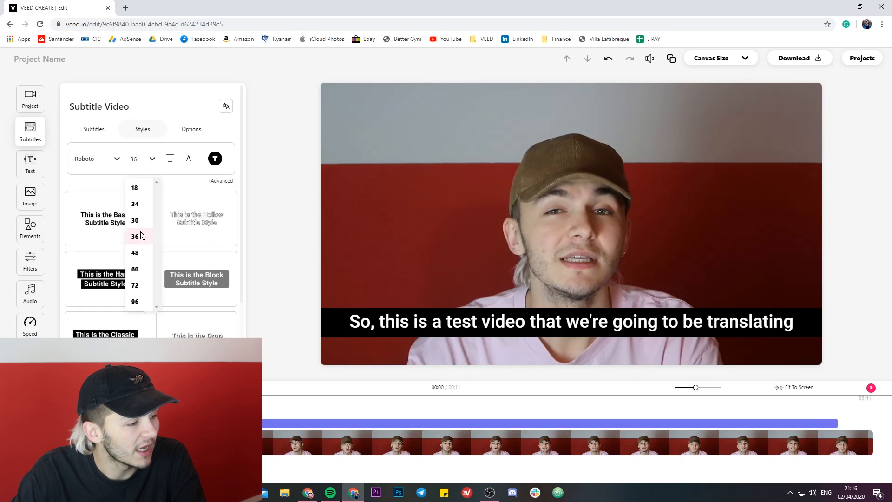
click(135, 220)
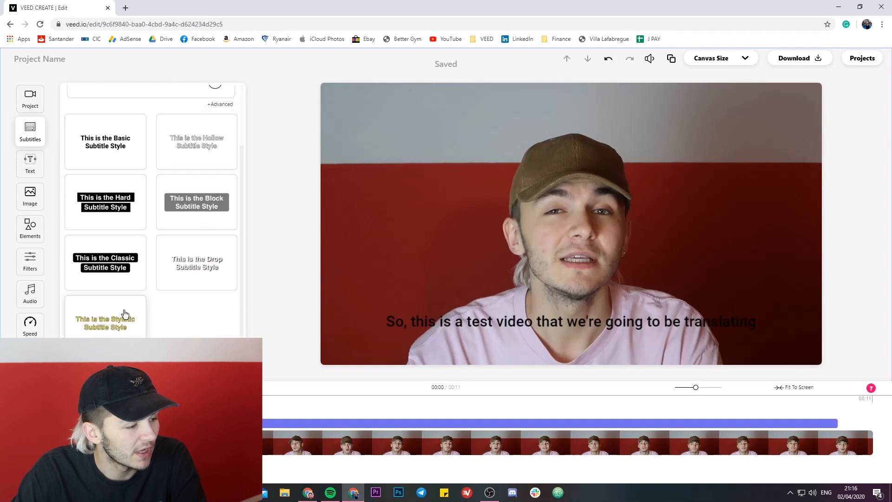
Apply the Drop caption style with bold white text.
click(197, 262)
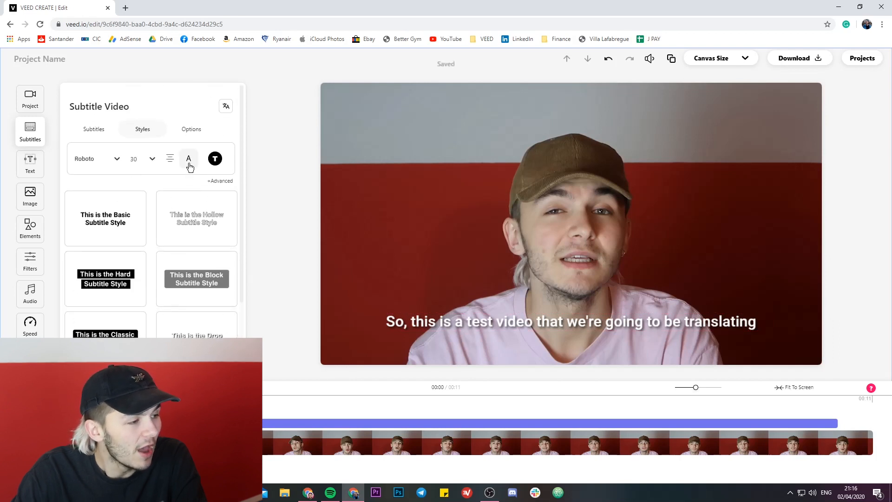
click(189, 158)
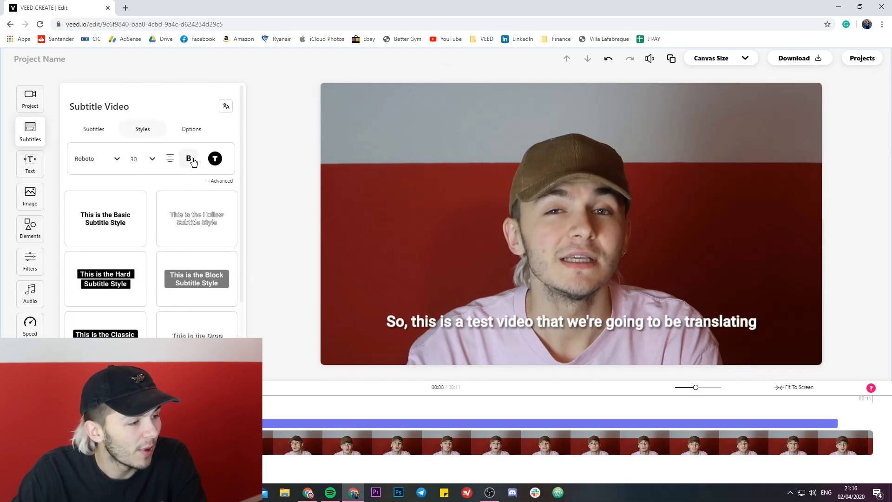
click(215, 158)
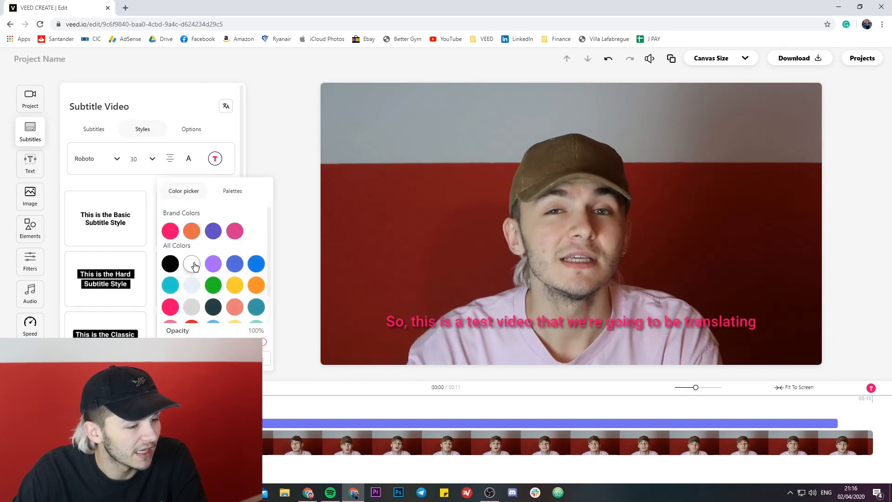
click(191, 263)
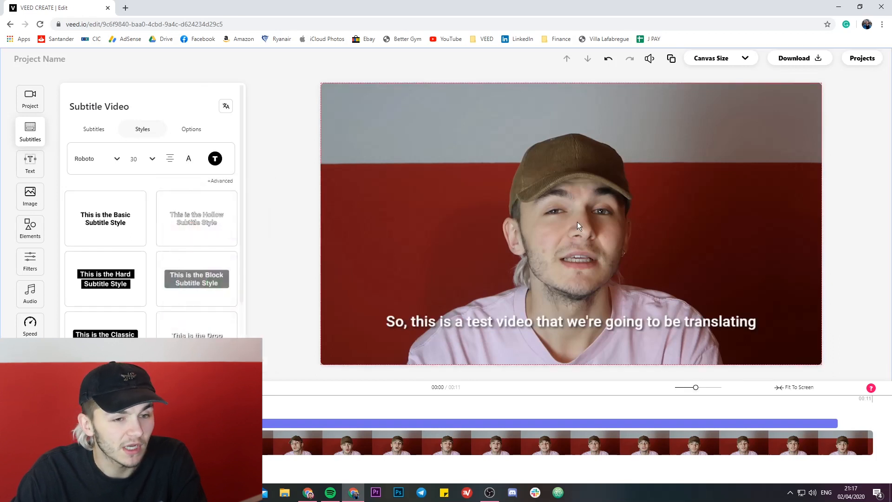